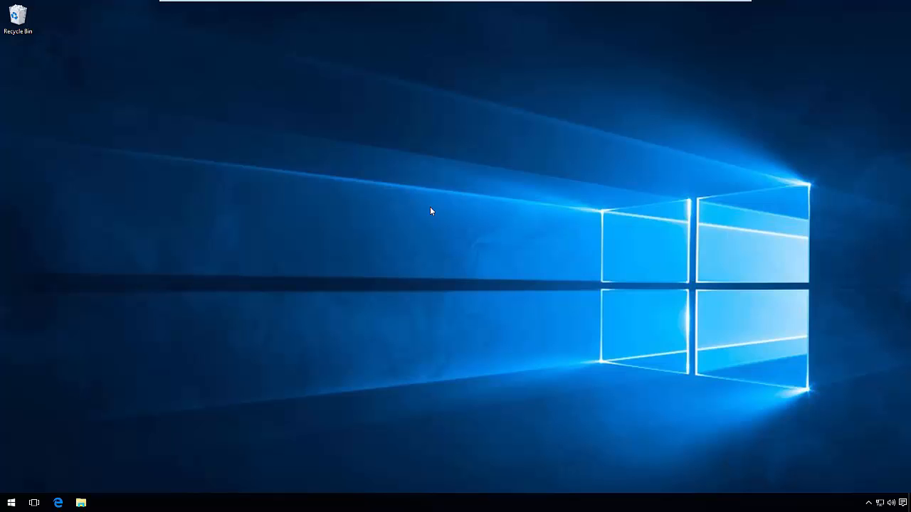
Create a new folder named HelloWorld on the desktop
right_click(430, 211)
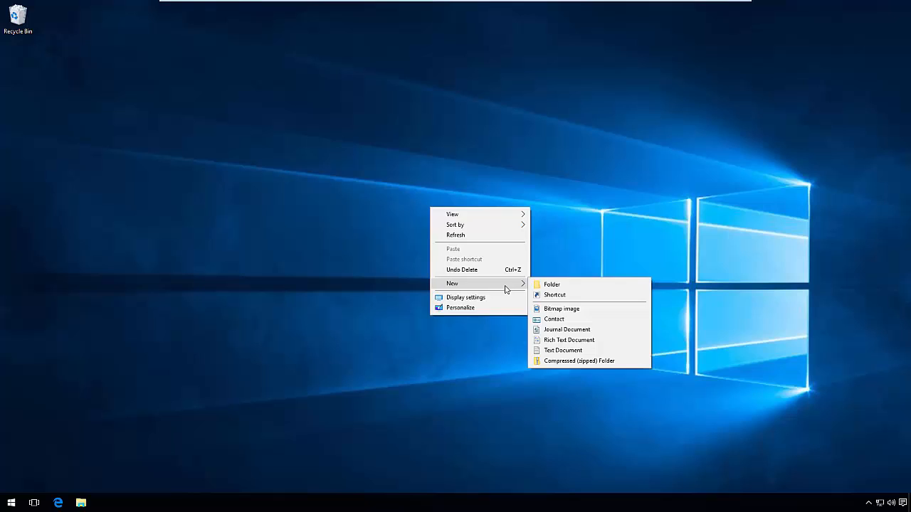
left_click(552, 284)
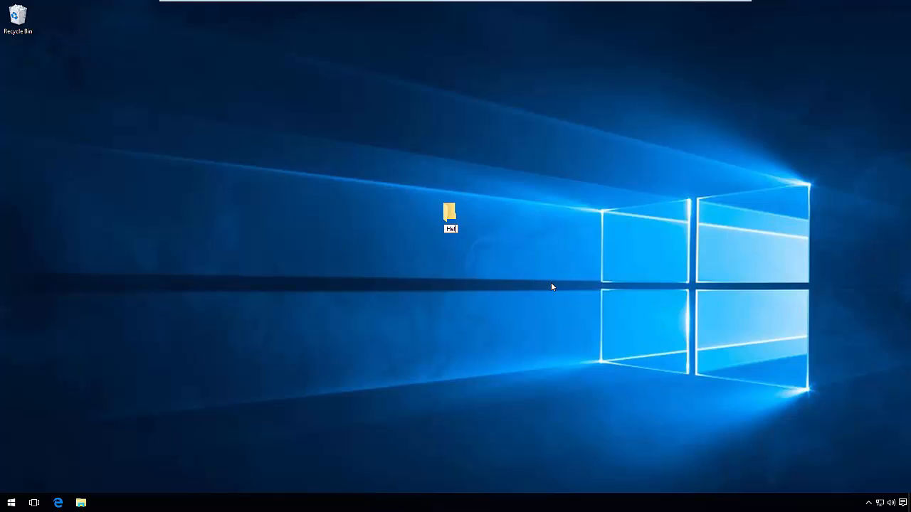
type("HelloWorld")
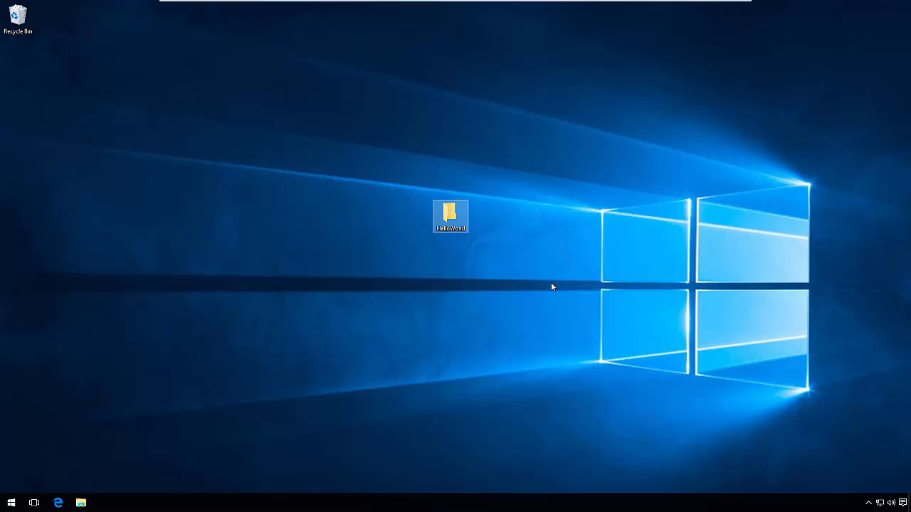
Open the HelloWorld folder and launch Windows PowerShell inside it
double_click(450, 214)
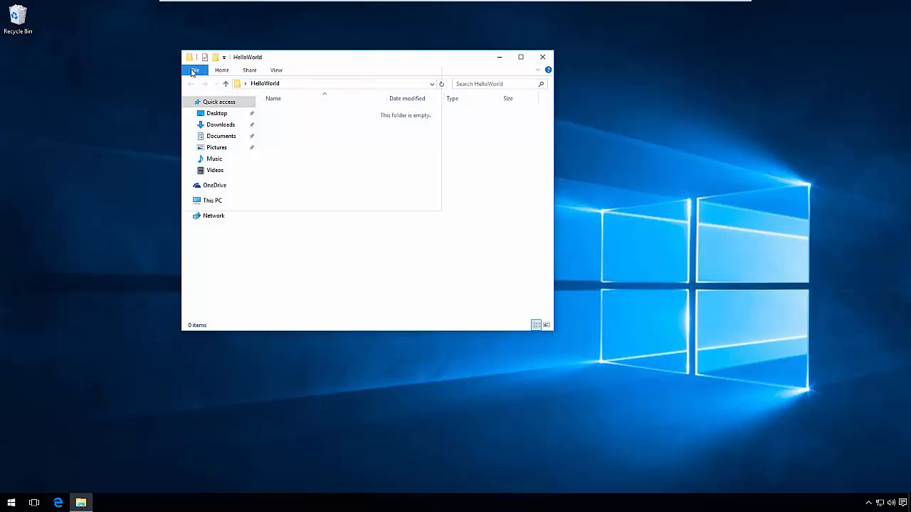
left_click(194, 69)
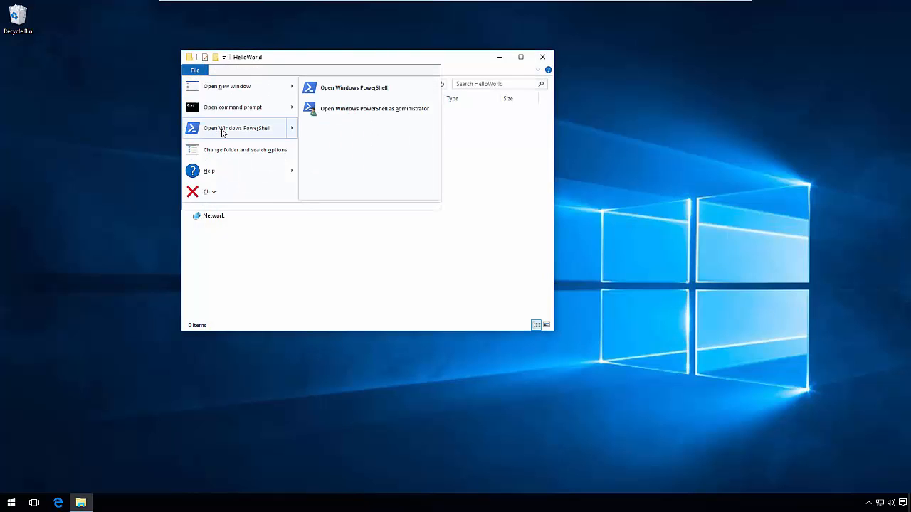
left_click(354, 87)
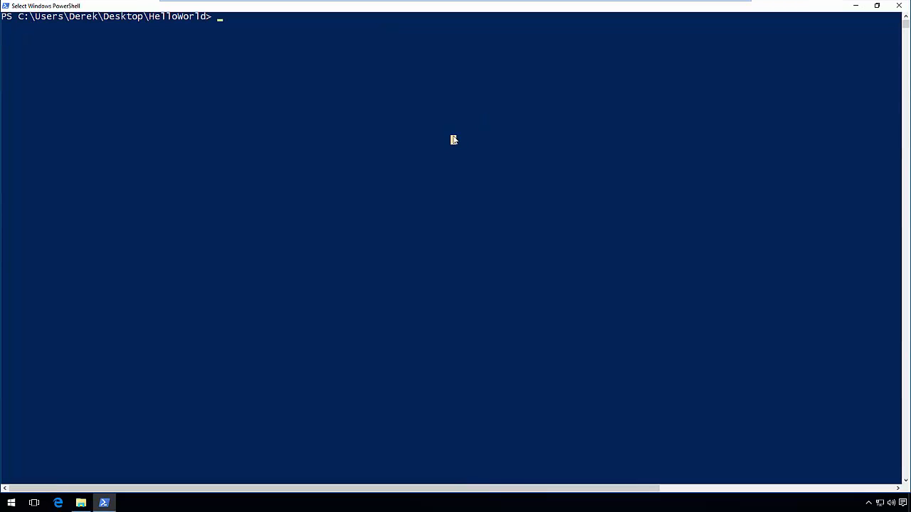
Show the .NET CLI help with dotnet --help
type("dotnet")
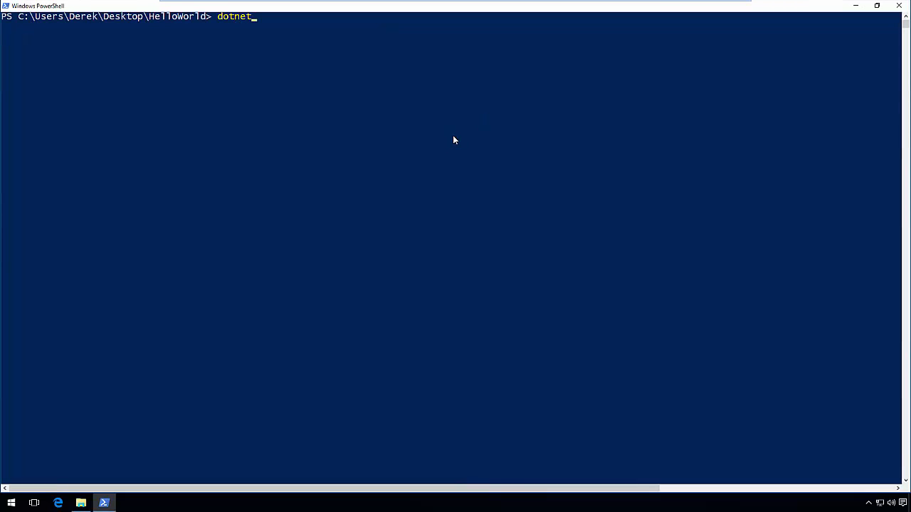
type("--h")
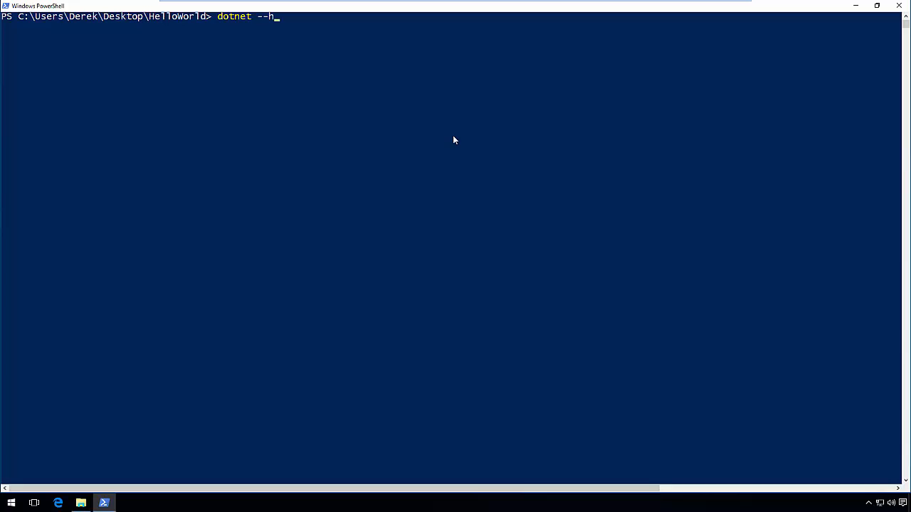
key("Return")
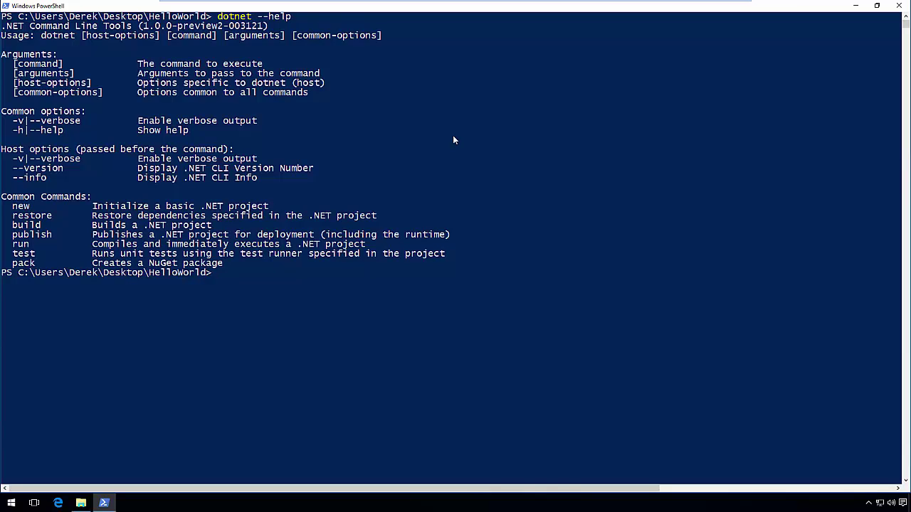
mouse_move(331, 150)
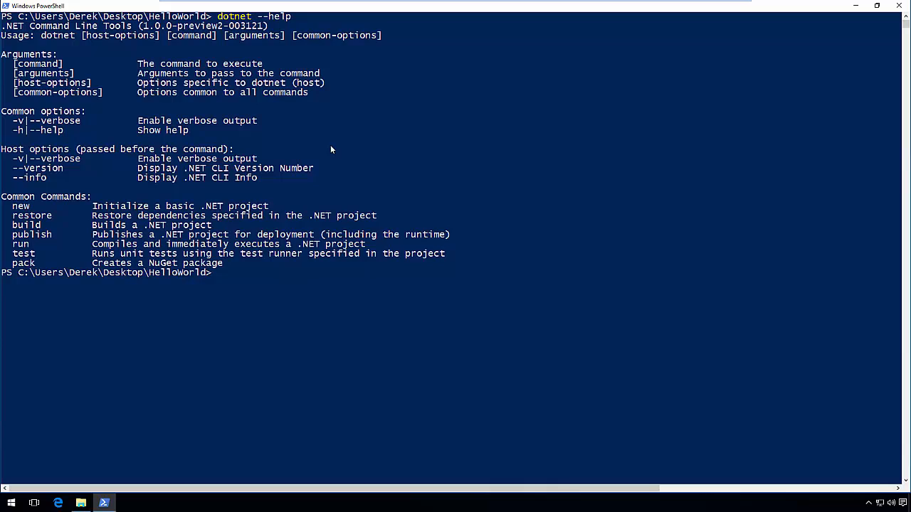
Show the help for dotnet new
type("d")
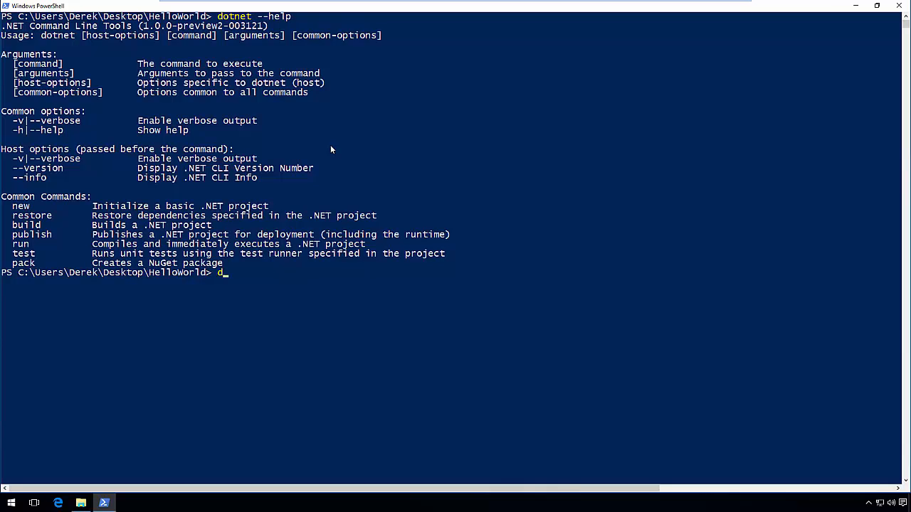
type("otnet new --hel")
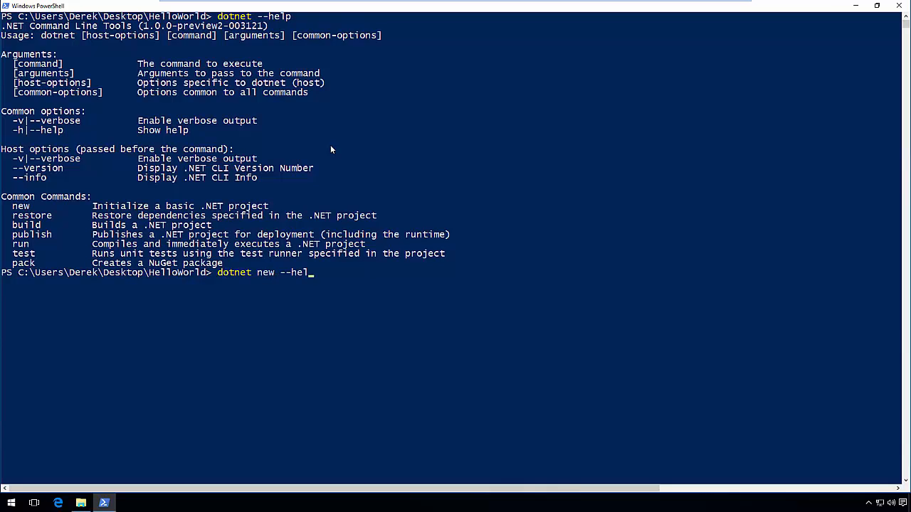
key("Return")
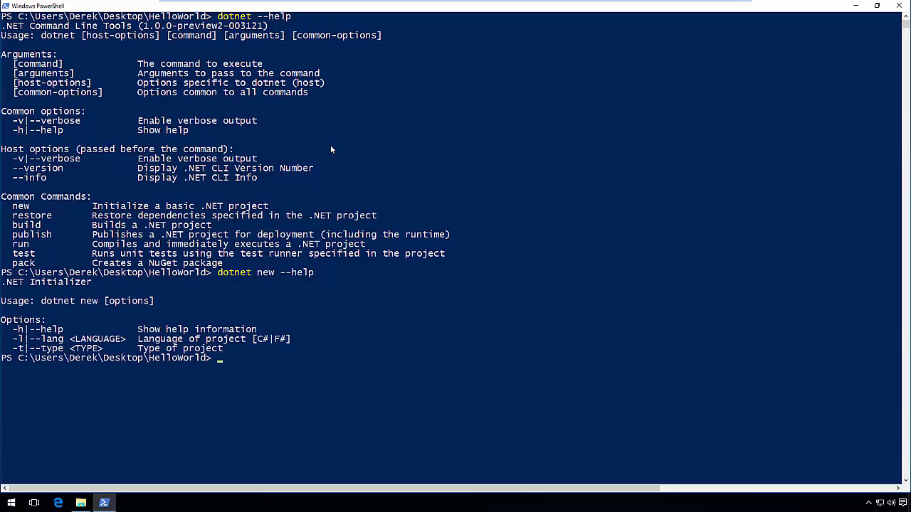
Create a new C# project with dotnet new -l C#
type("dotnet new")
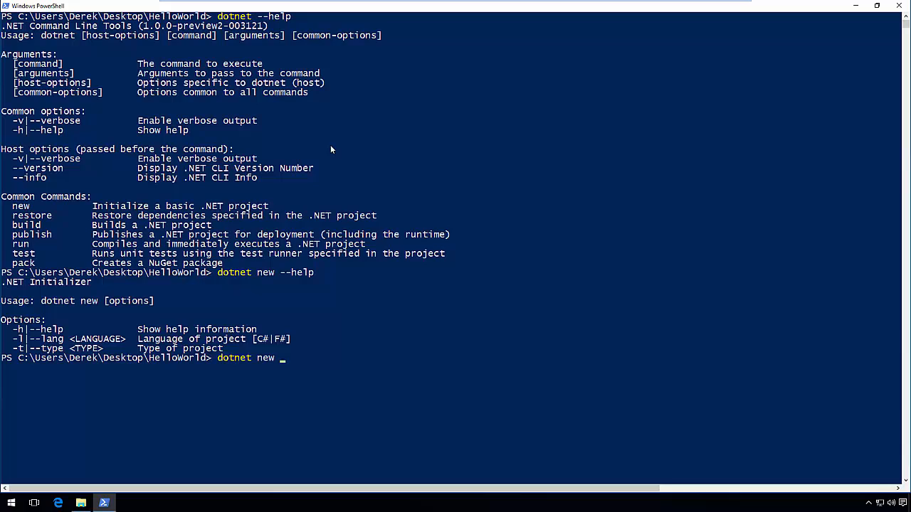
type("-l C#")
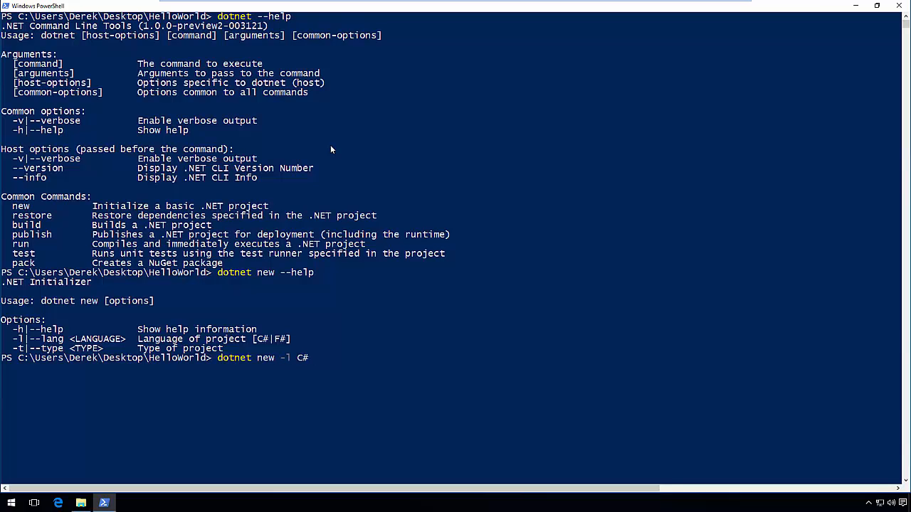
key("Return")
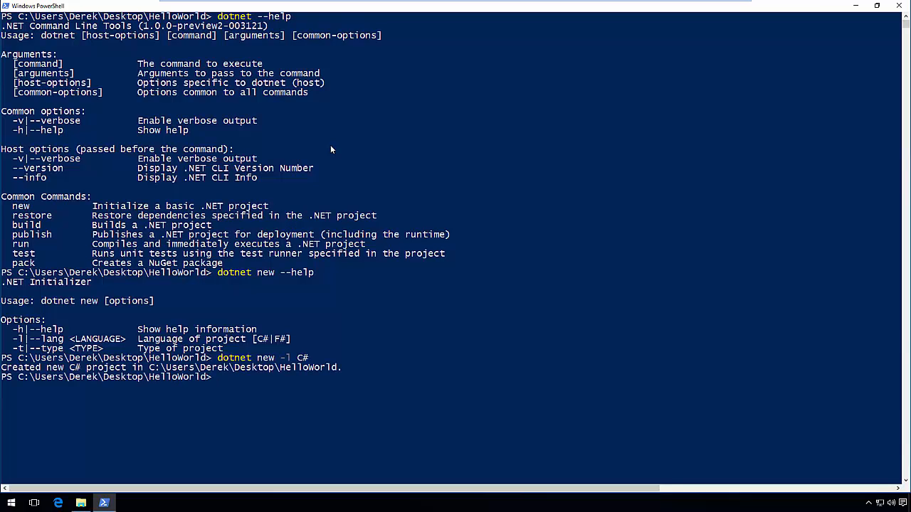
mouse_move(256, 262)
type("dir")
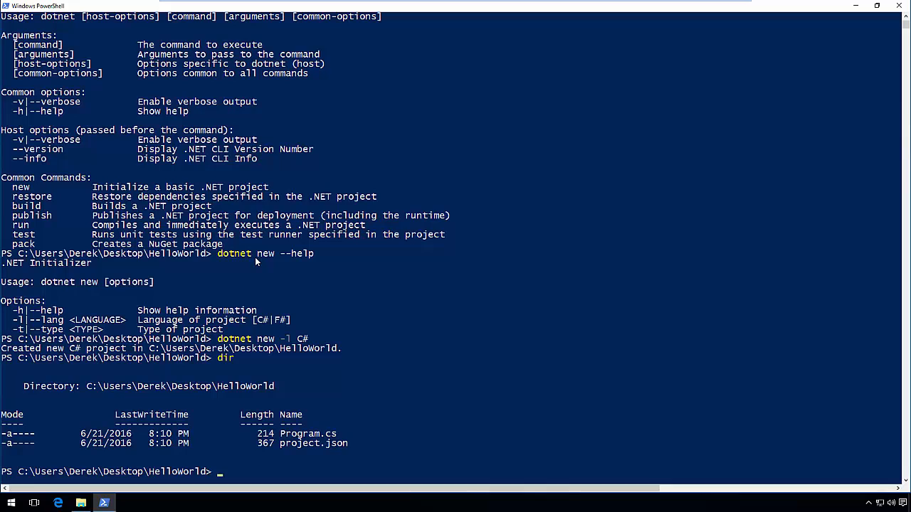
mouse_move(209, 262)
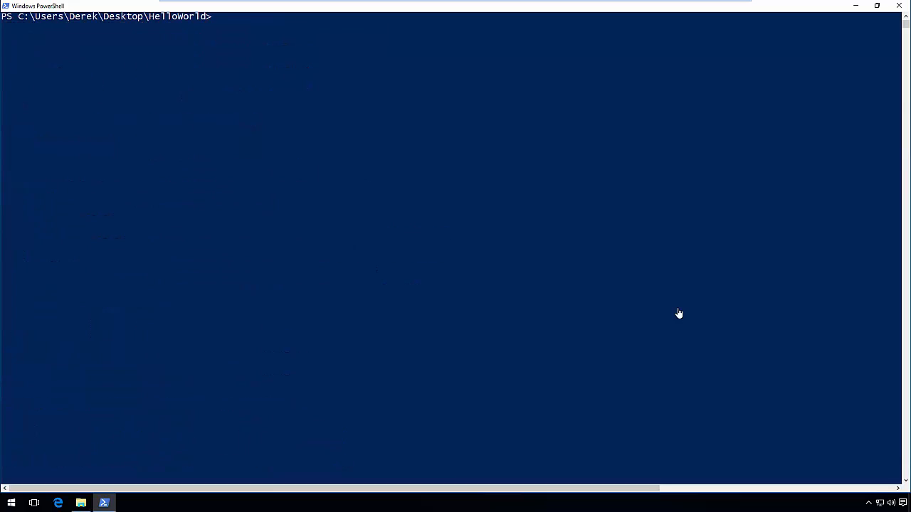
Show the general dotnet help again and the dotnet restore help
type("dotnet --hel")
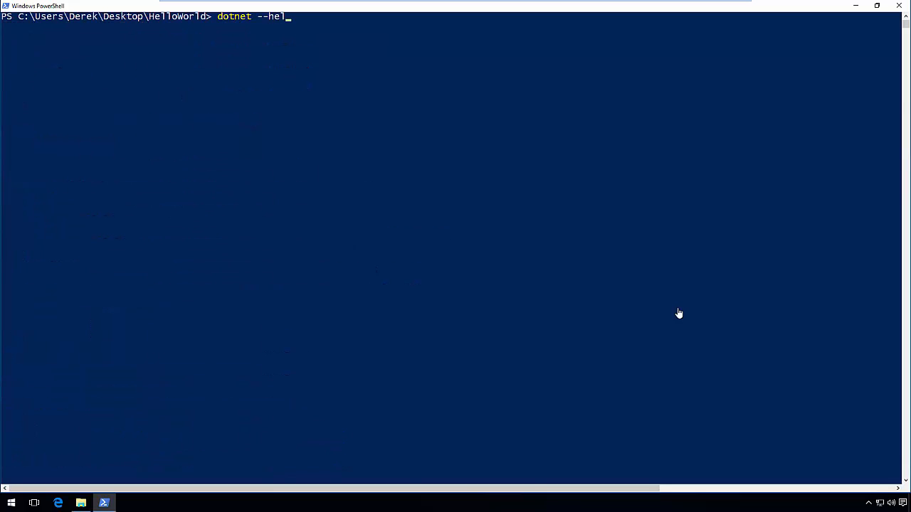
key("Return")
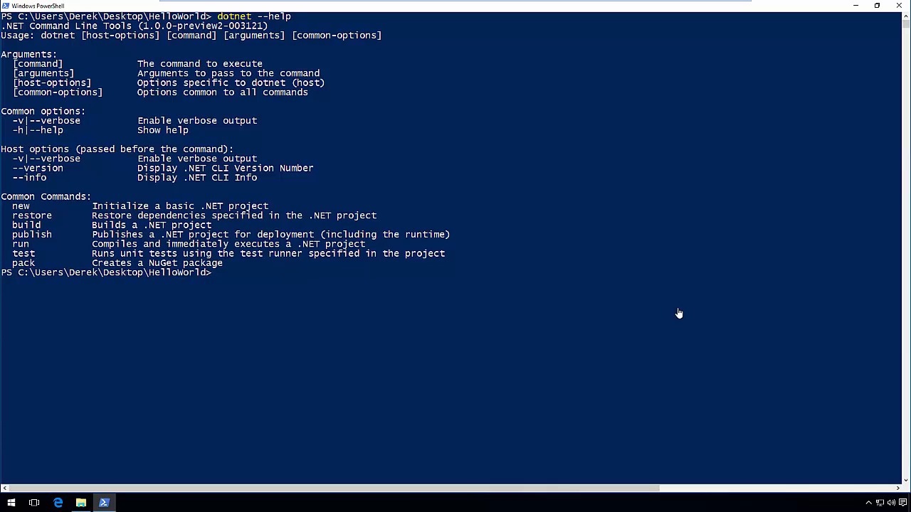
type("dotnet restore --help")
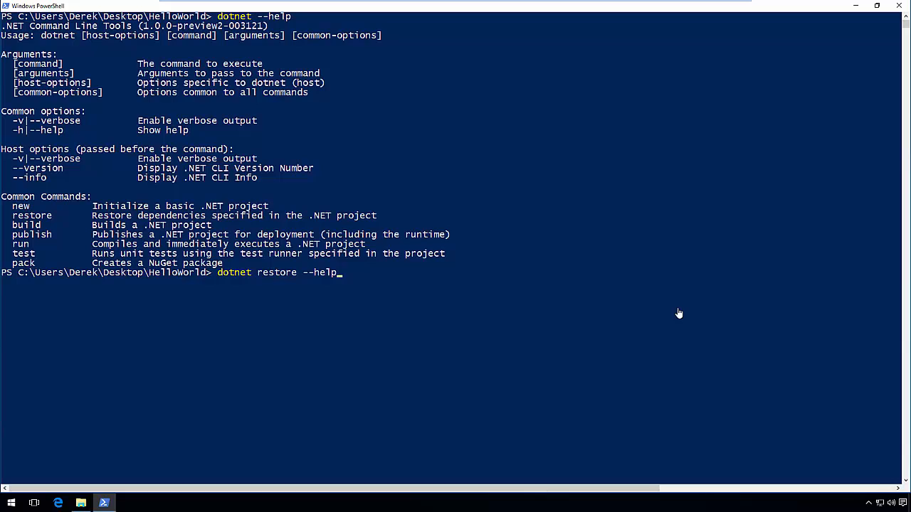
key("Return")
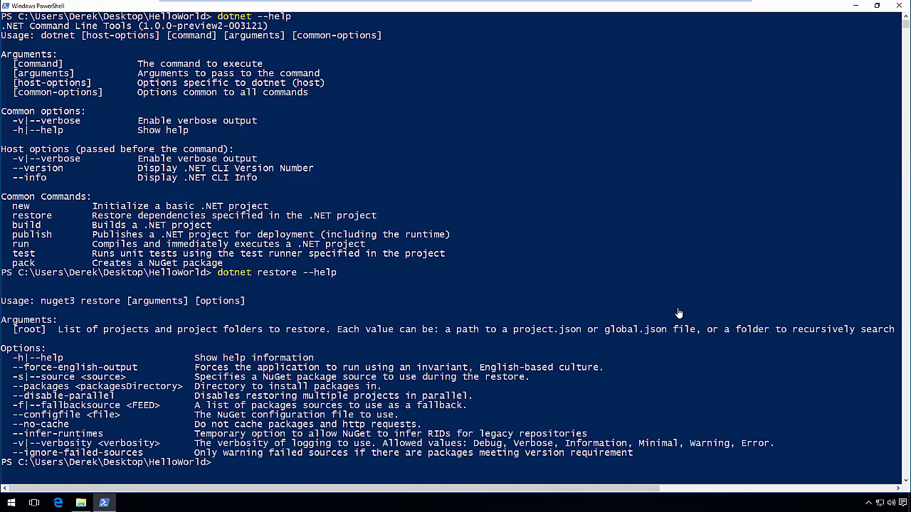
Restore project.json packages with dotnet restore -v Information
type("dotnet")
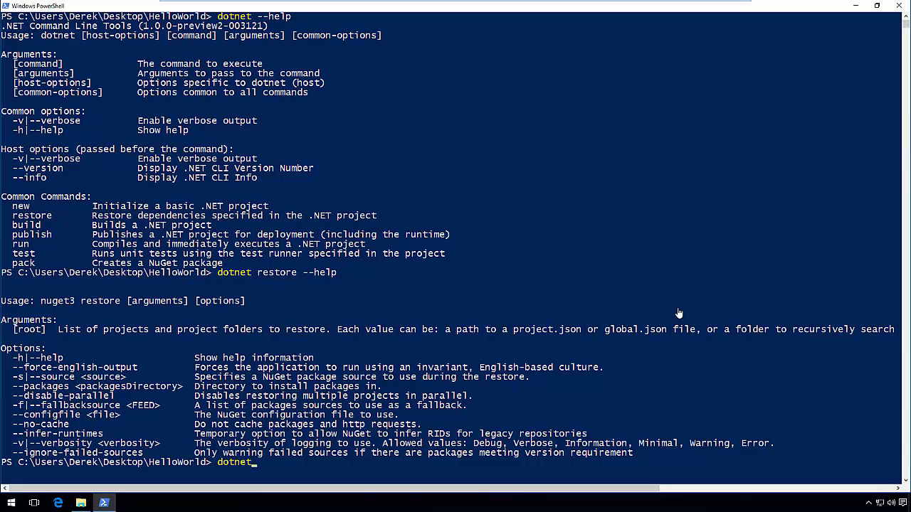
type("restore -")
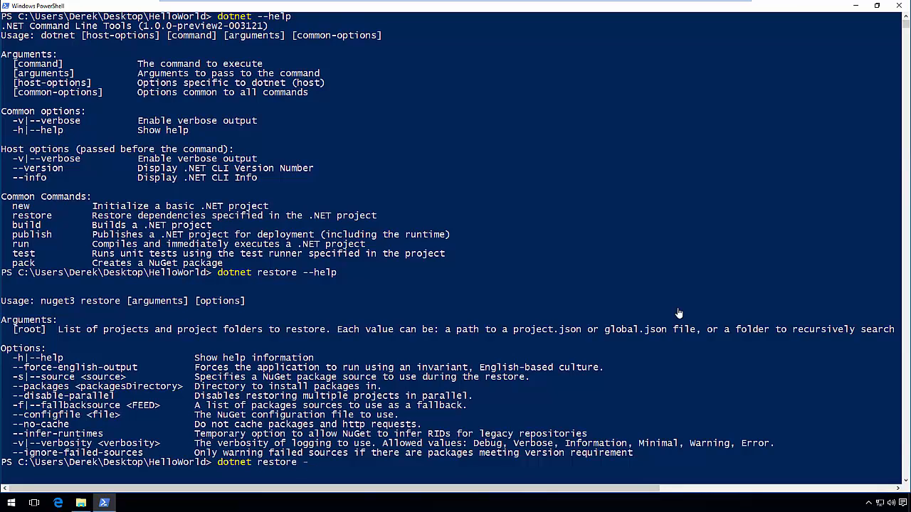
type("-v Informati")
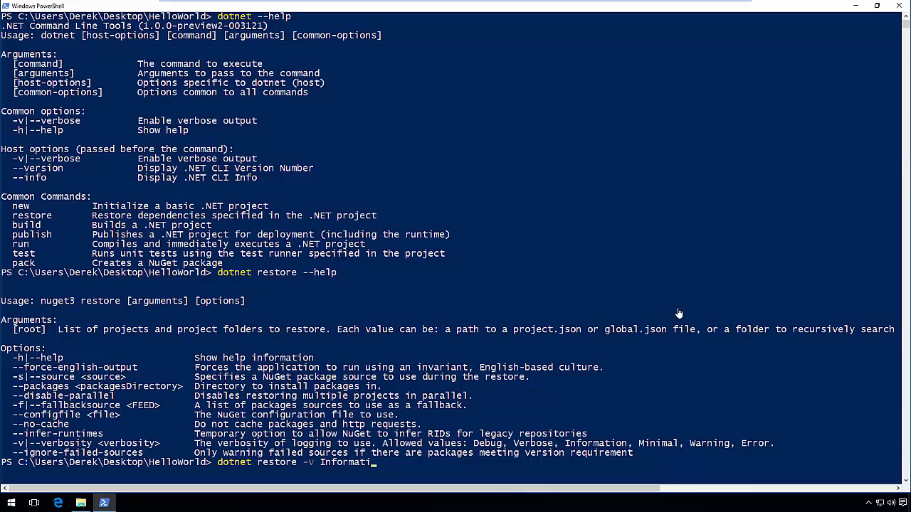
type("on")
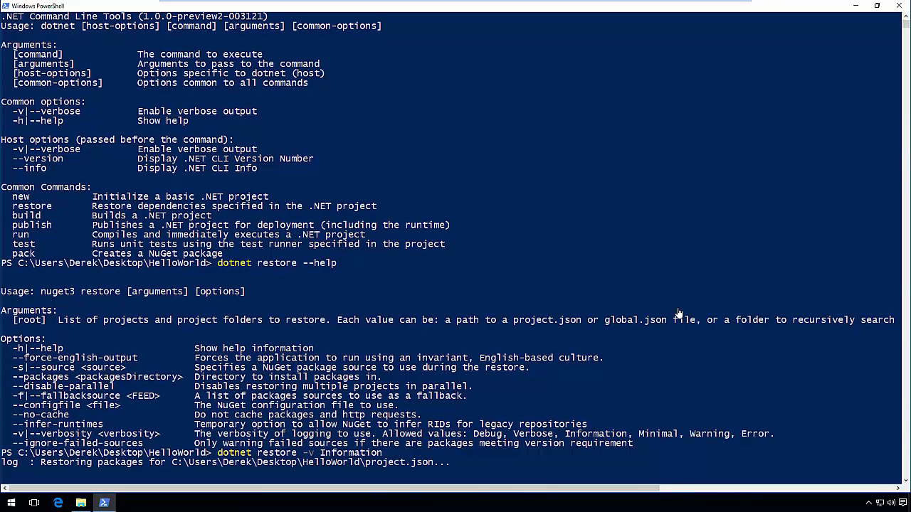
scroll("down", 3)
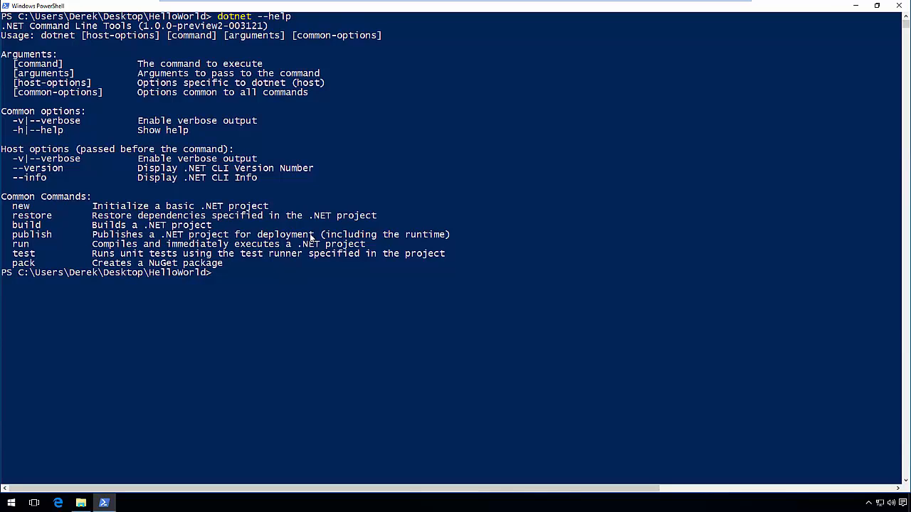
Show the options for dotnet run with dotnet run --help
type("dotnet")
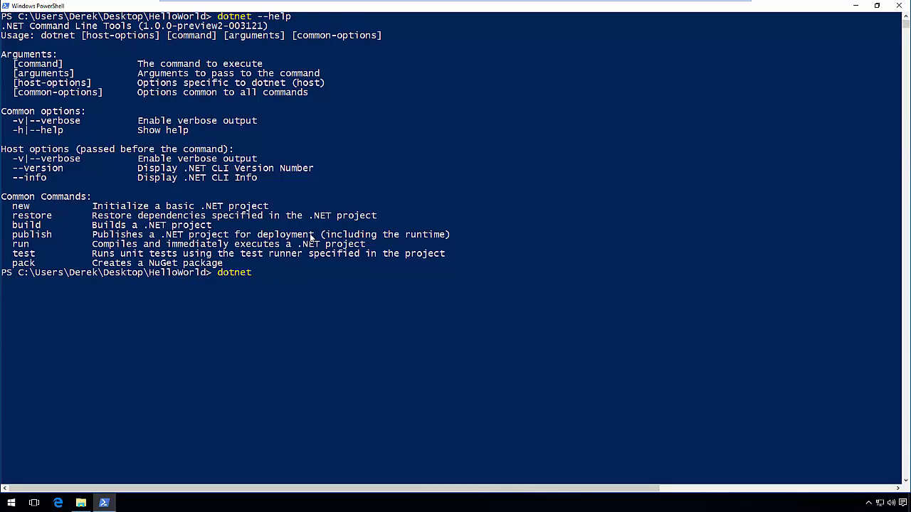
type("run --")
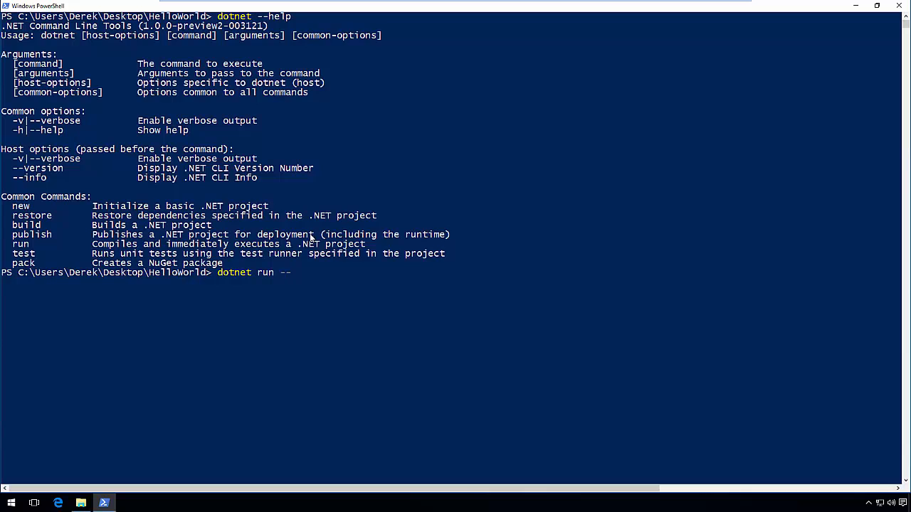
type("help")
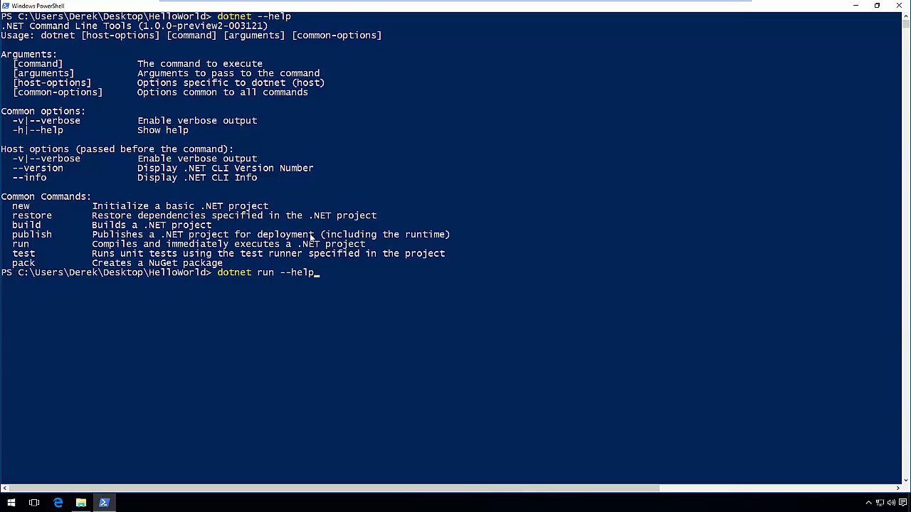
key("Return")
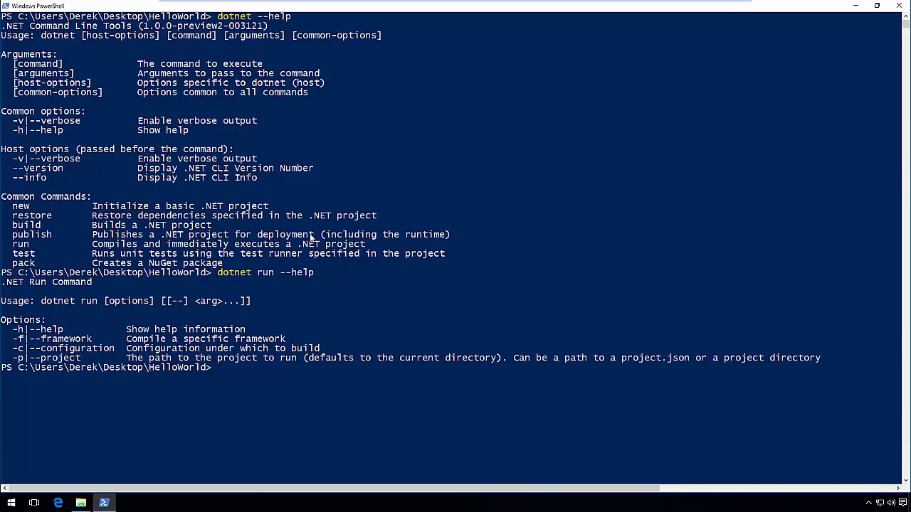
Run the HelloWorld project with dotnet run
type("dotnet")
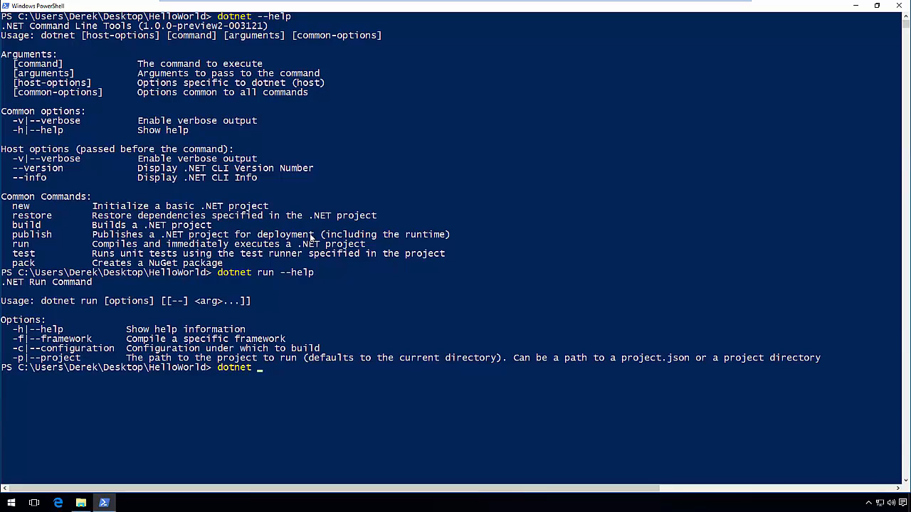
type("run")
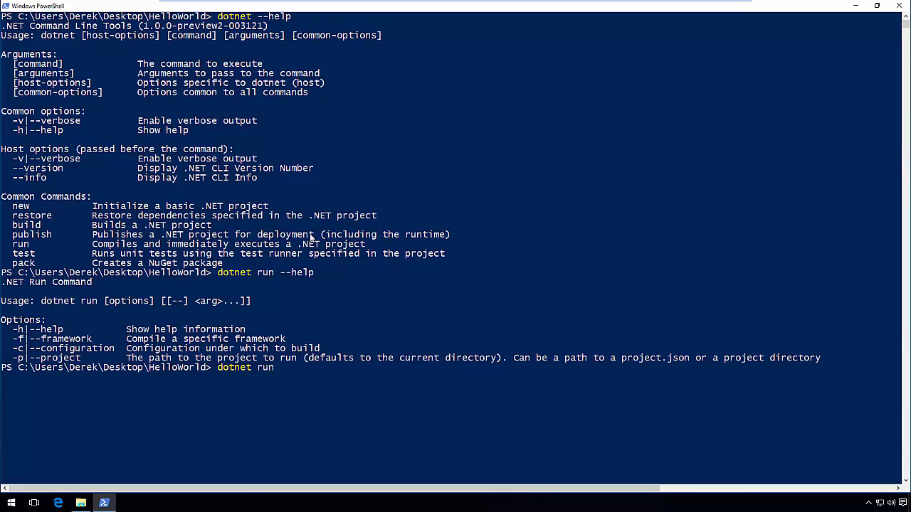
key("Return")
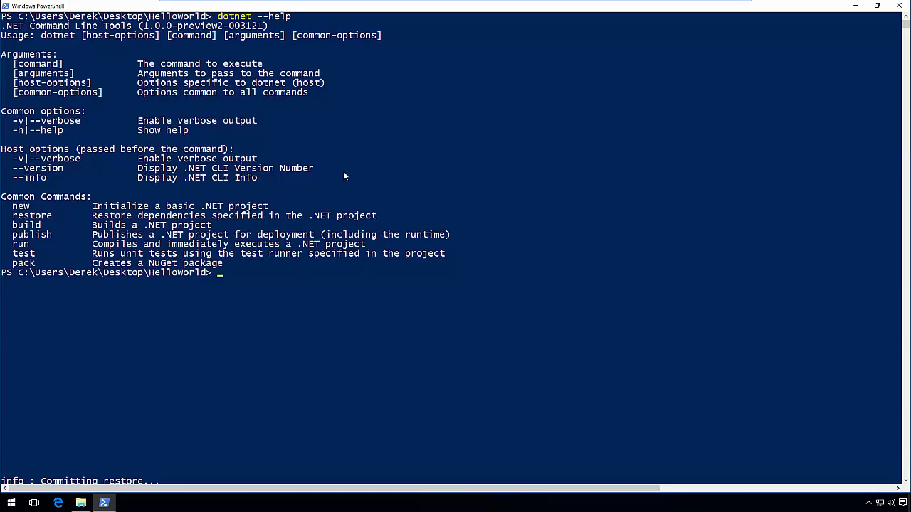
Show the dotnet build help, including the -o output option
type("dotnet")
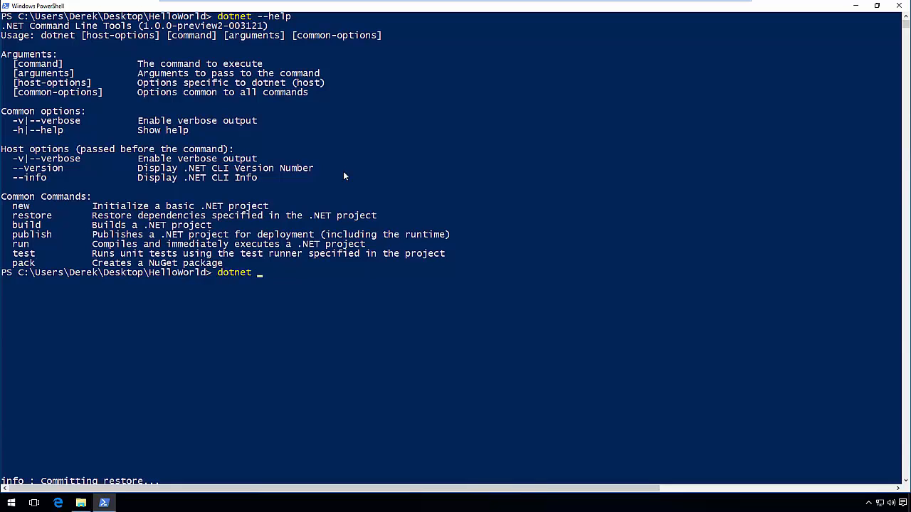
type("build --h")
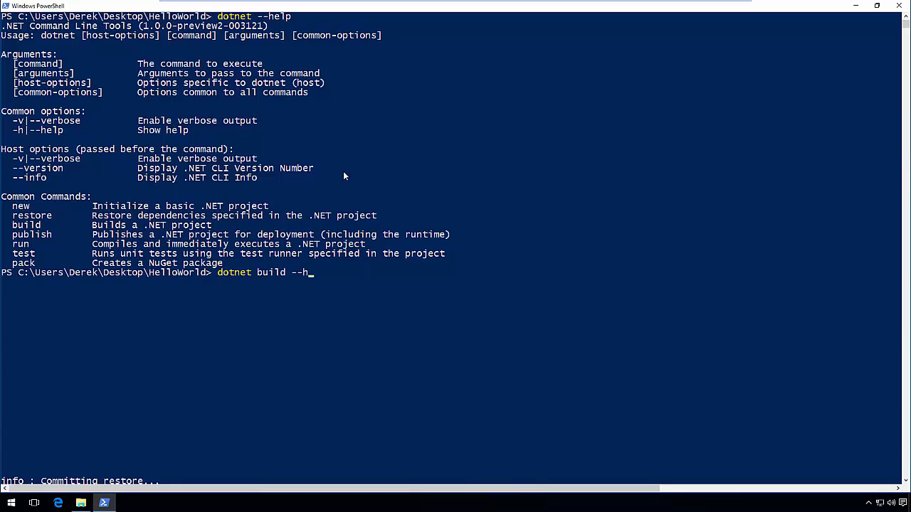
key("Return")
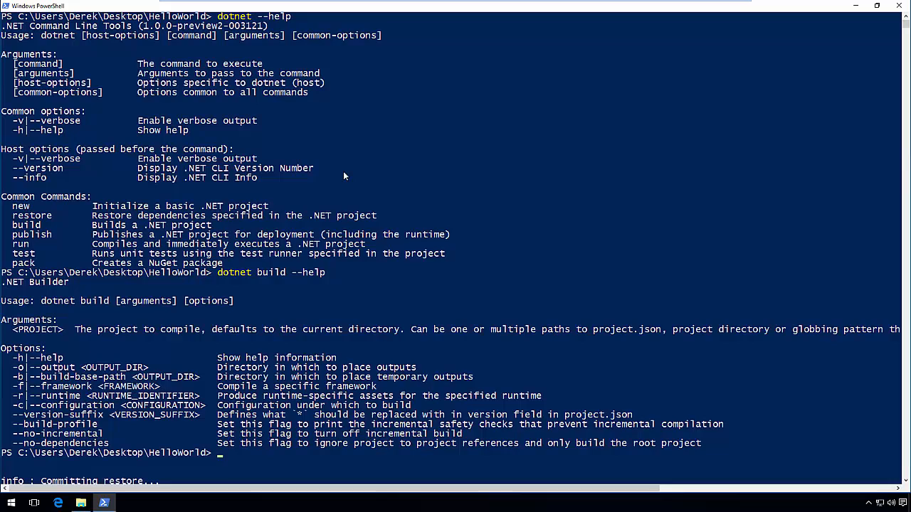
Type a build command targeting output folder ../bin
type("dotnet build")
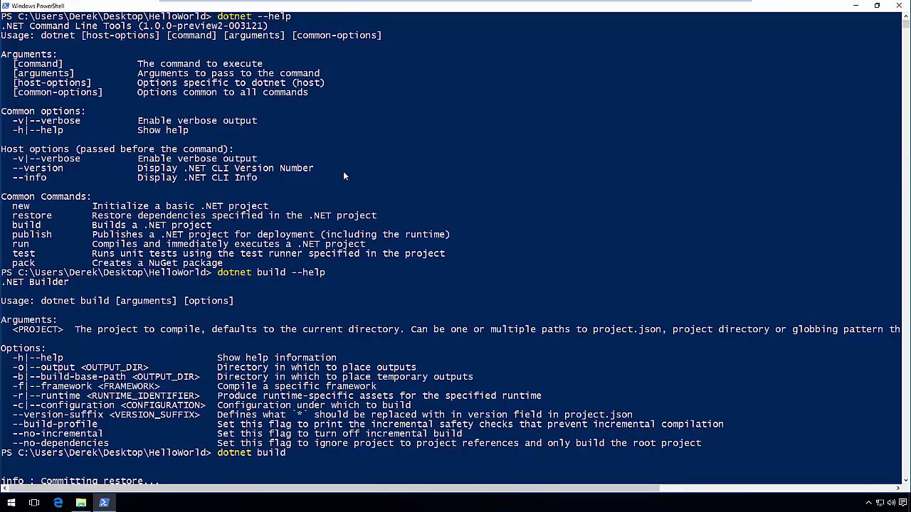
type("-o")
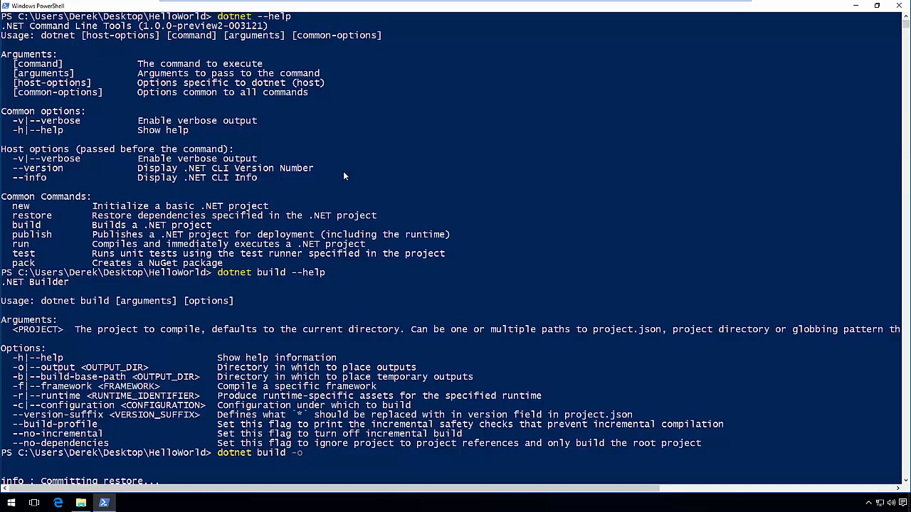
type("../")
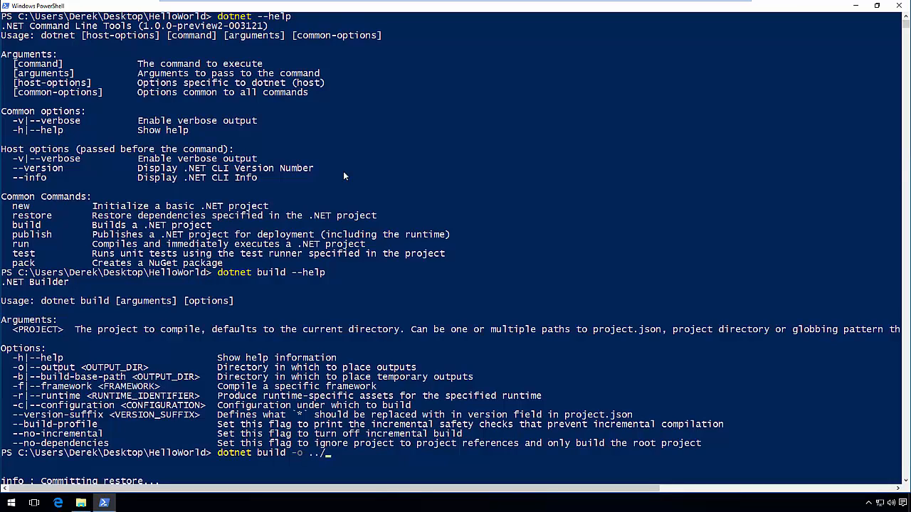
type("bin")
type("d")
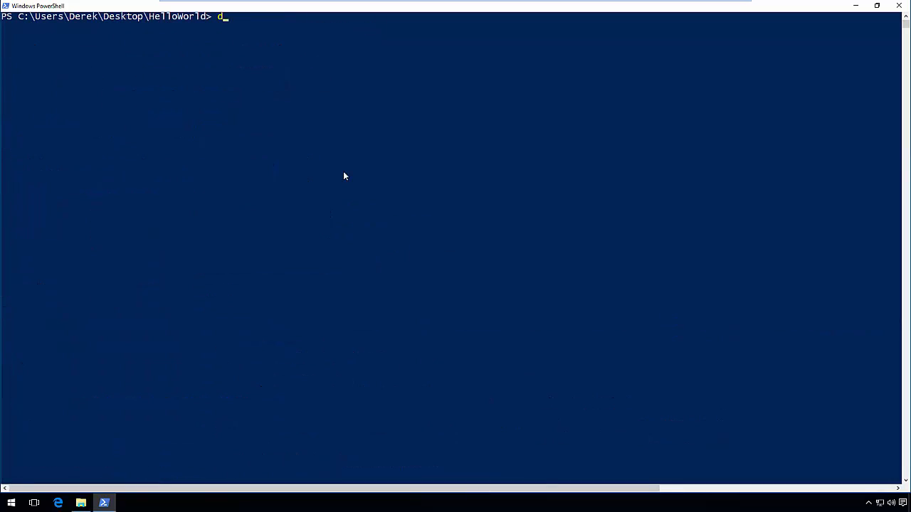
Build HelloWorld for netcoreapp1.0 into ../bin, then type cd bin
type("otnet bu")
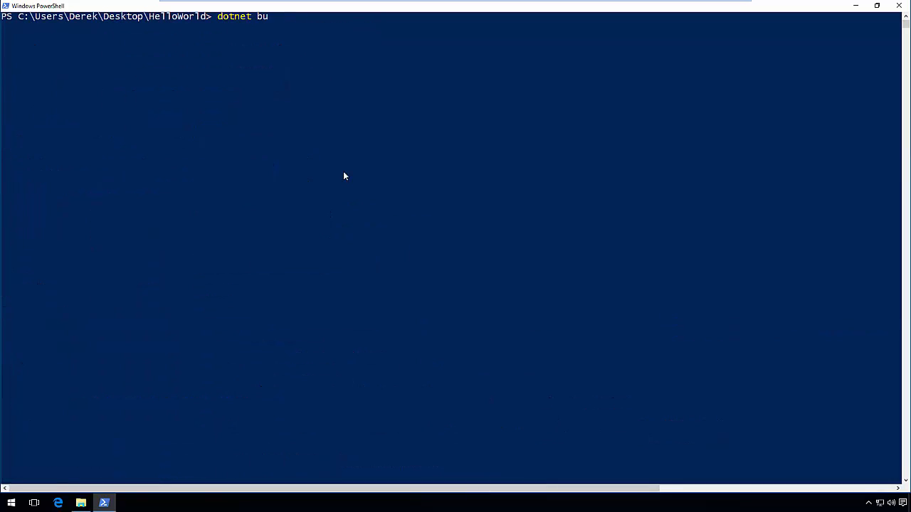
type("ild -o ../")
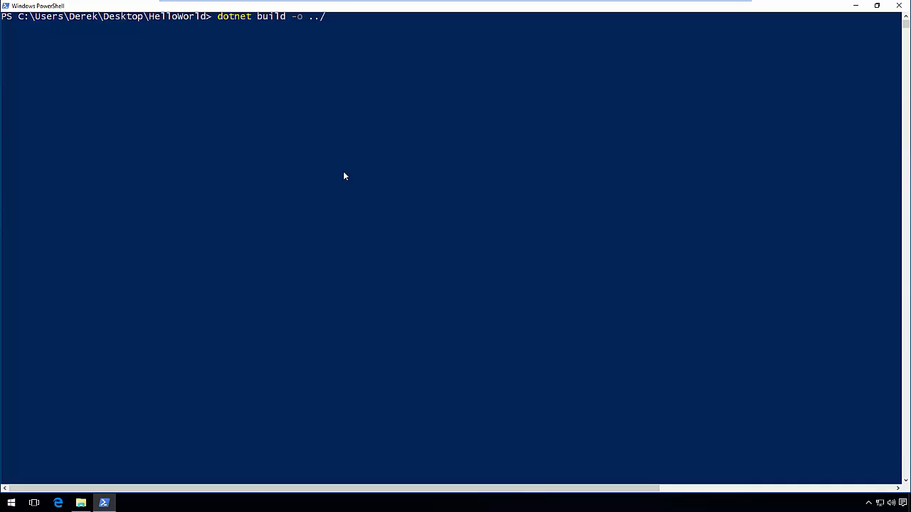
type("bin -f n")
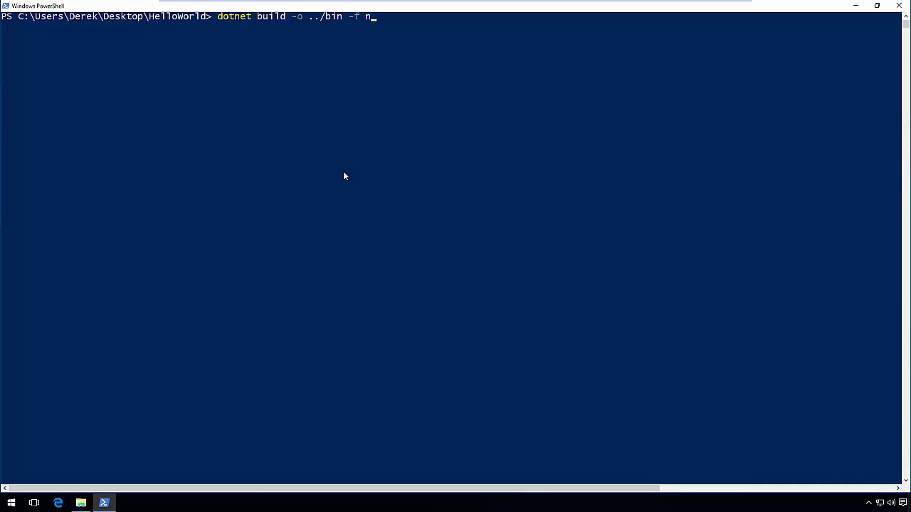
type("etcoreapp1.0")
type("cd ..")
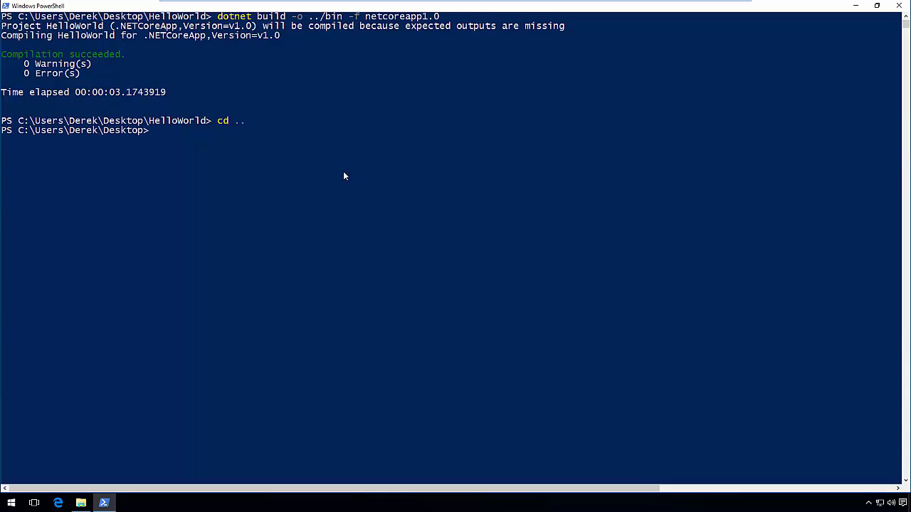
type("cd bin")
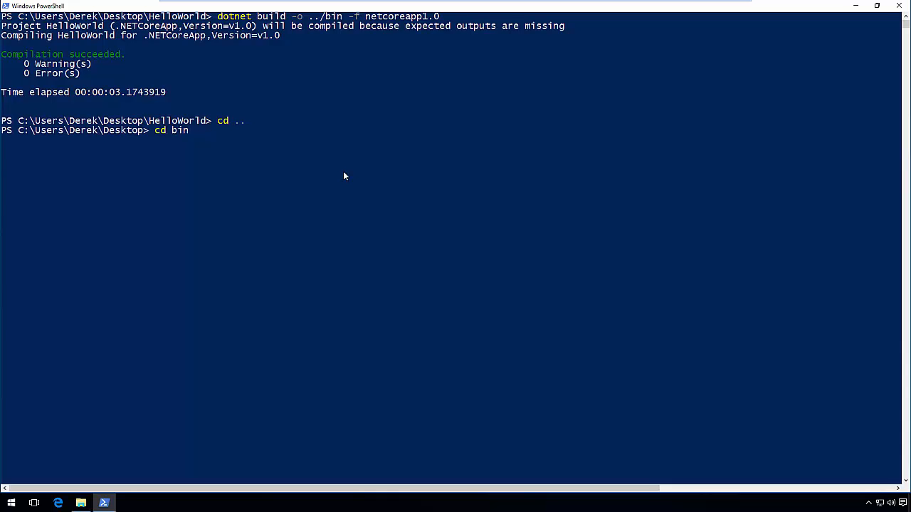